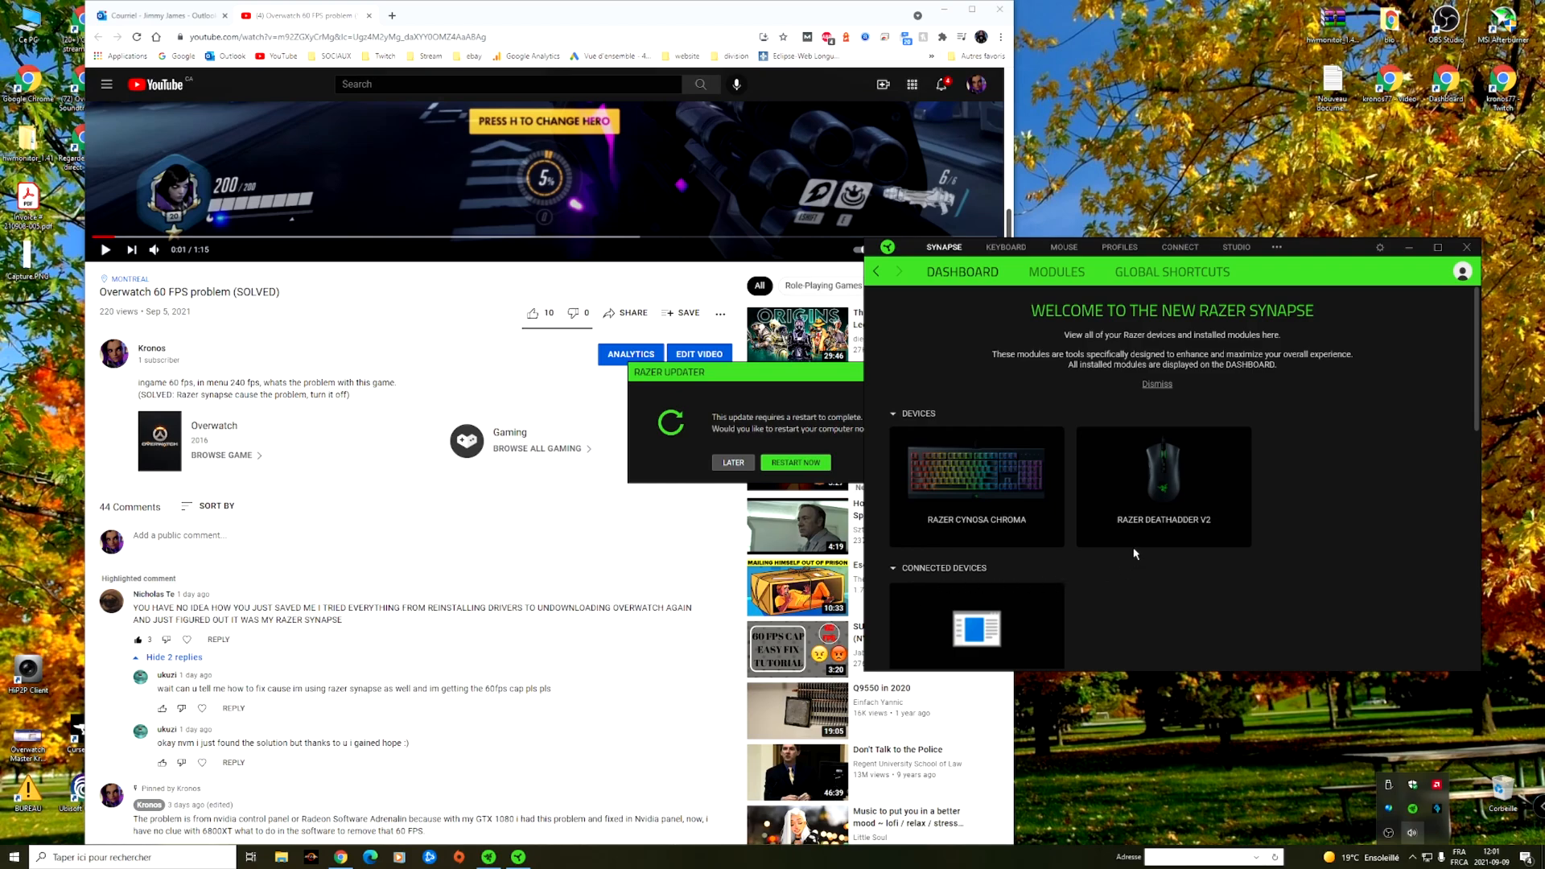
{"action": "mouse_move", "coordinate": [703, 193]}
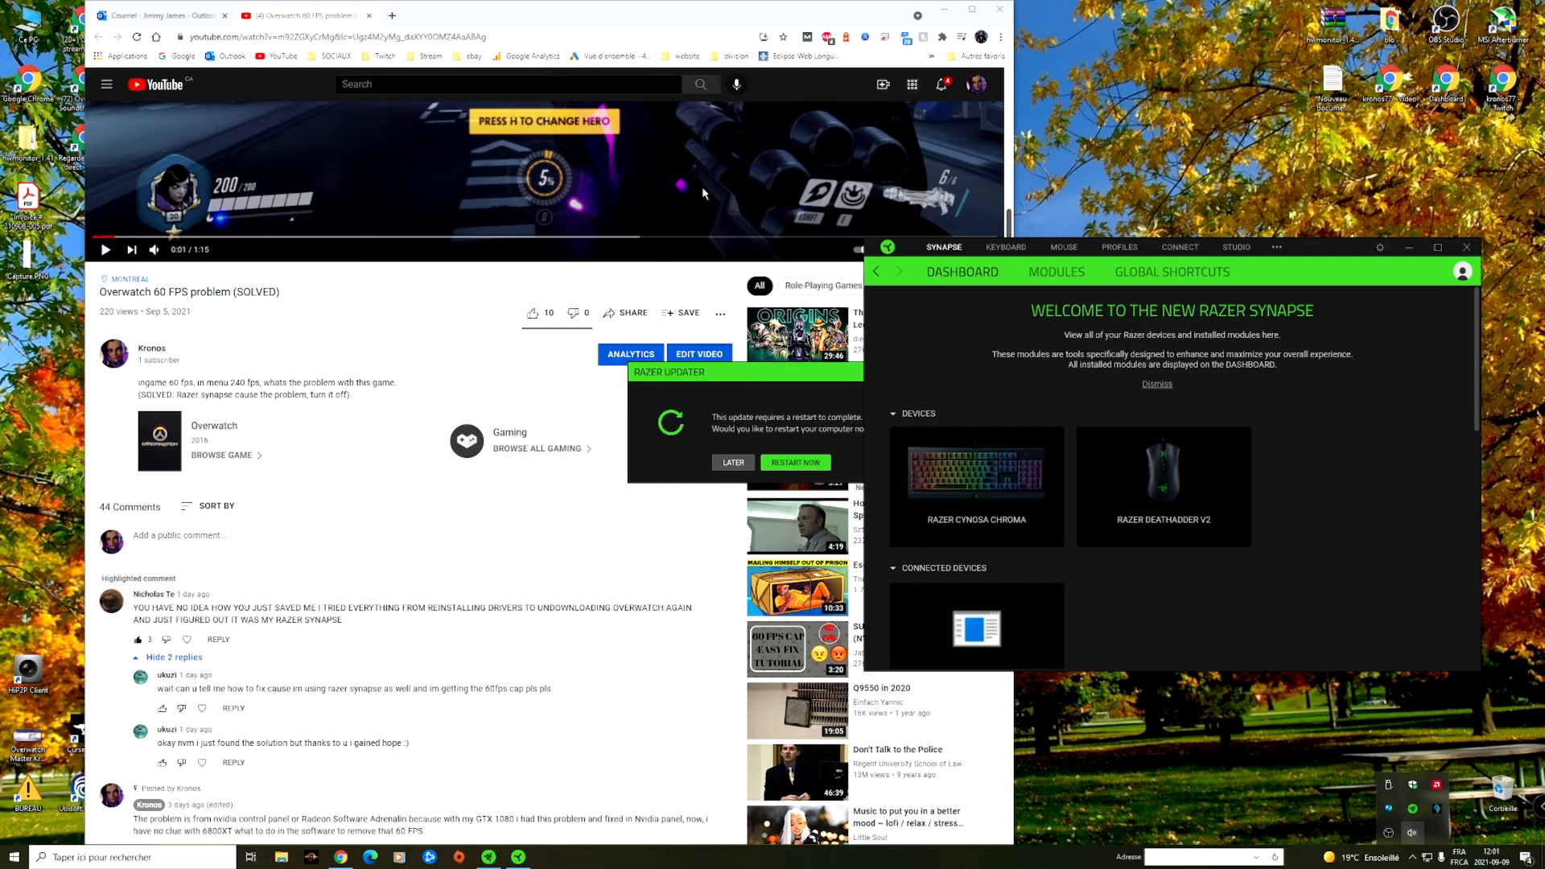
{"action": "mouse_move", "coordinate": [824, 390]}
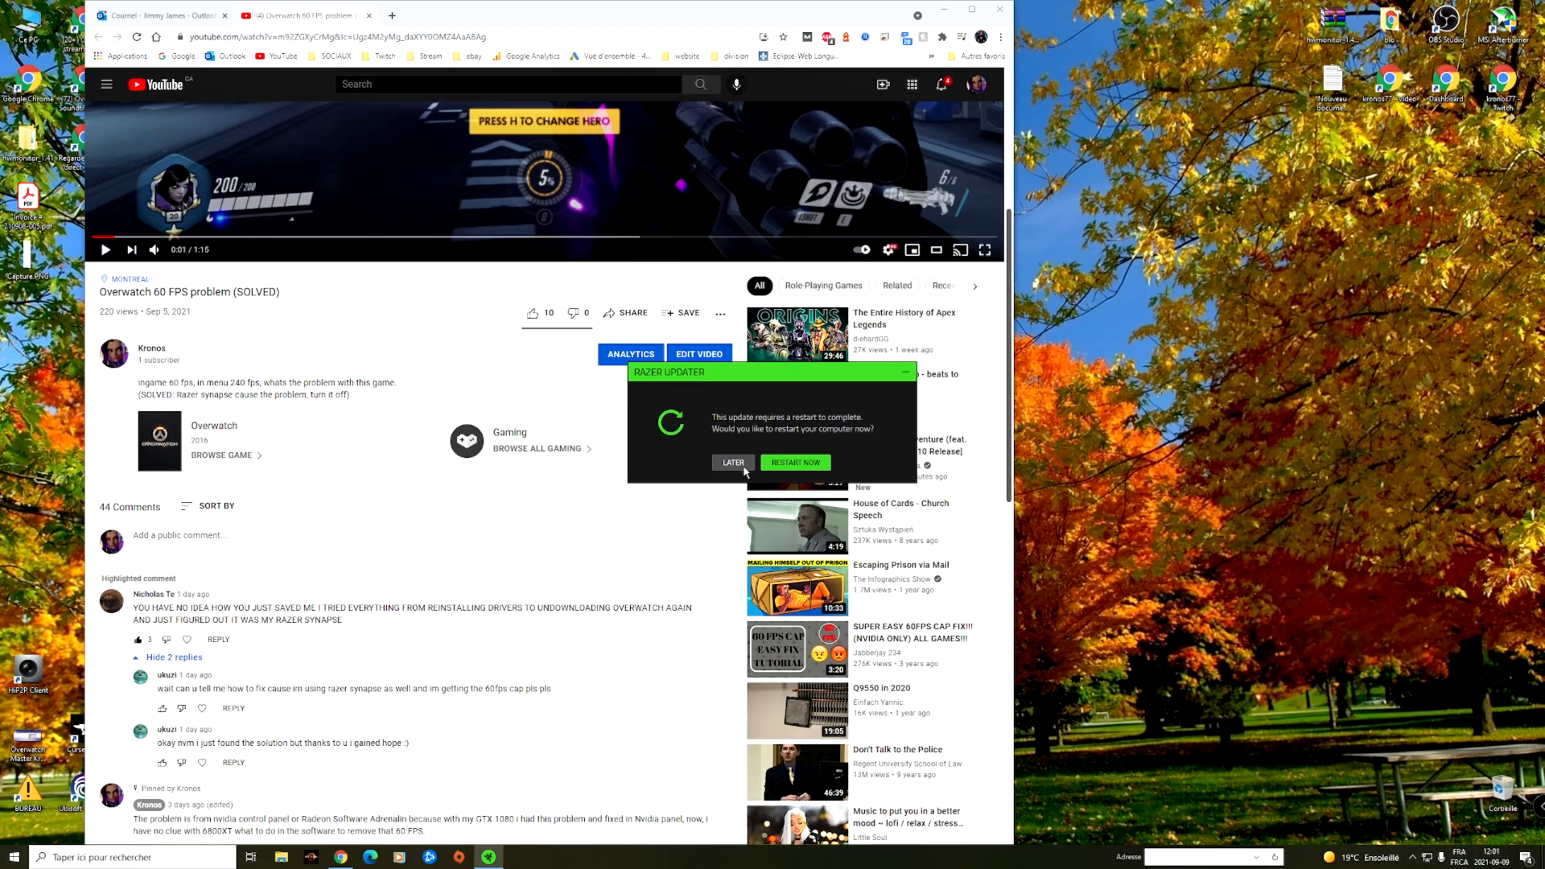
Step: Postpone the Razer Updater restart with LATER and bring up the Razer tray menu
{"action": "left_click", "coordinate": [732, 462]}
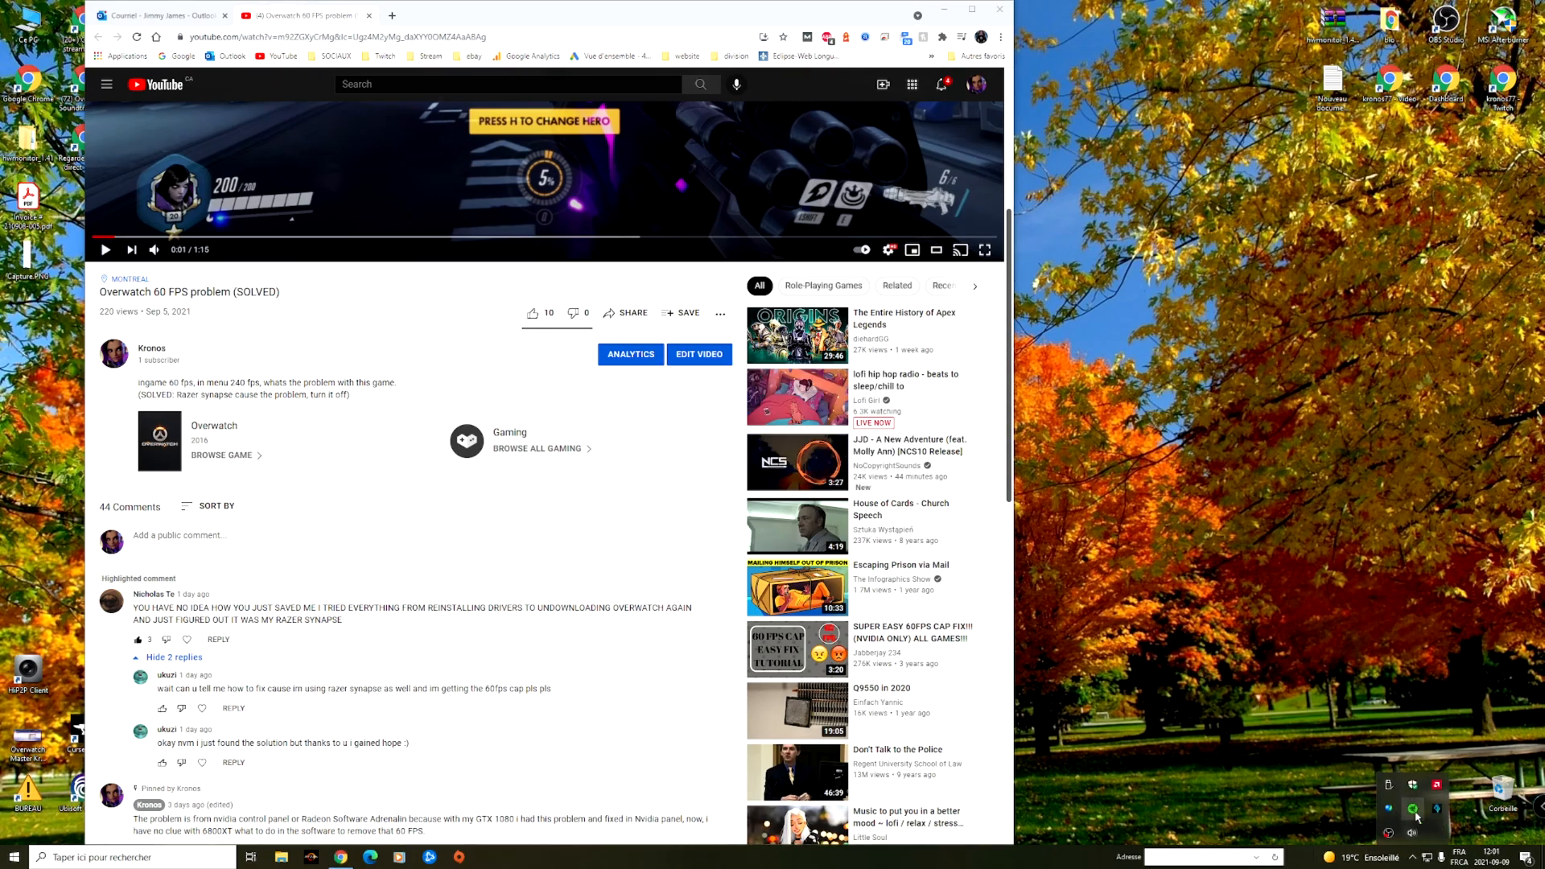
{"action": "right_click", "coordinate": [1411, 809]}
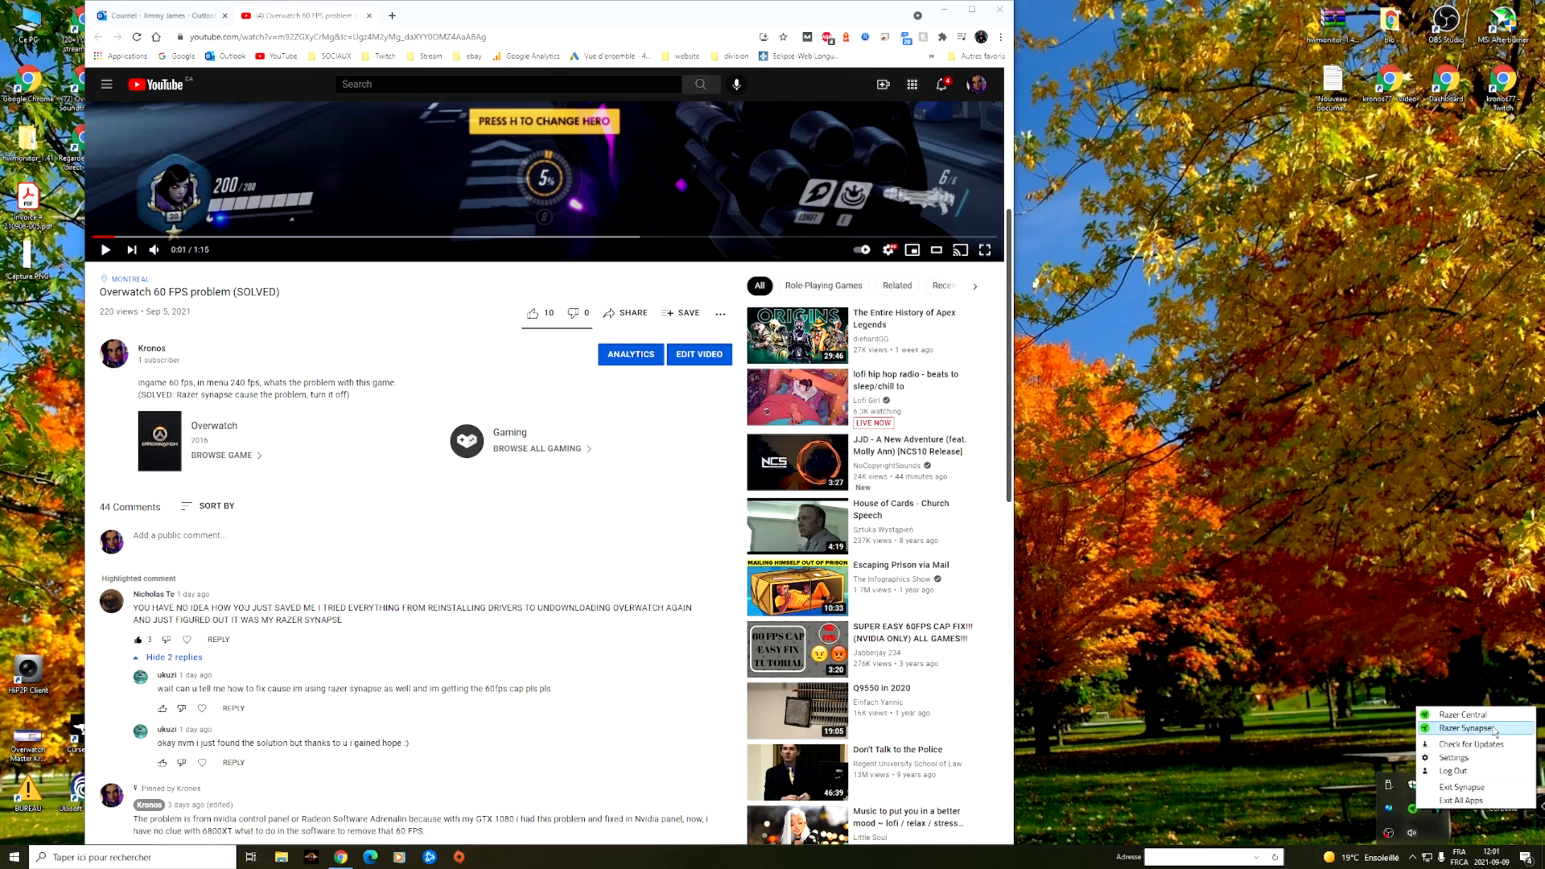
Step: Reopen Synapse from the tray, go into the Cynosa Chroma keyboard and its Chroma Studio page
{"action": "left_click", "coordinate": [1468, 727]}
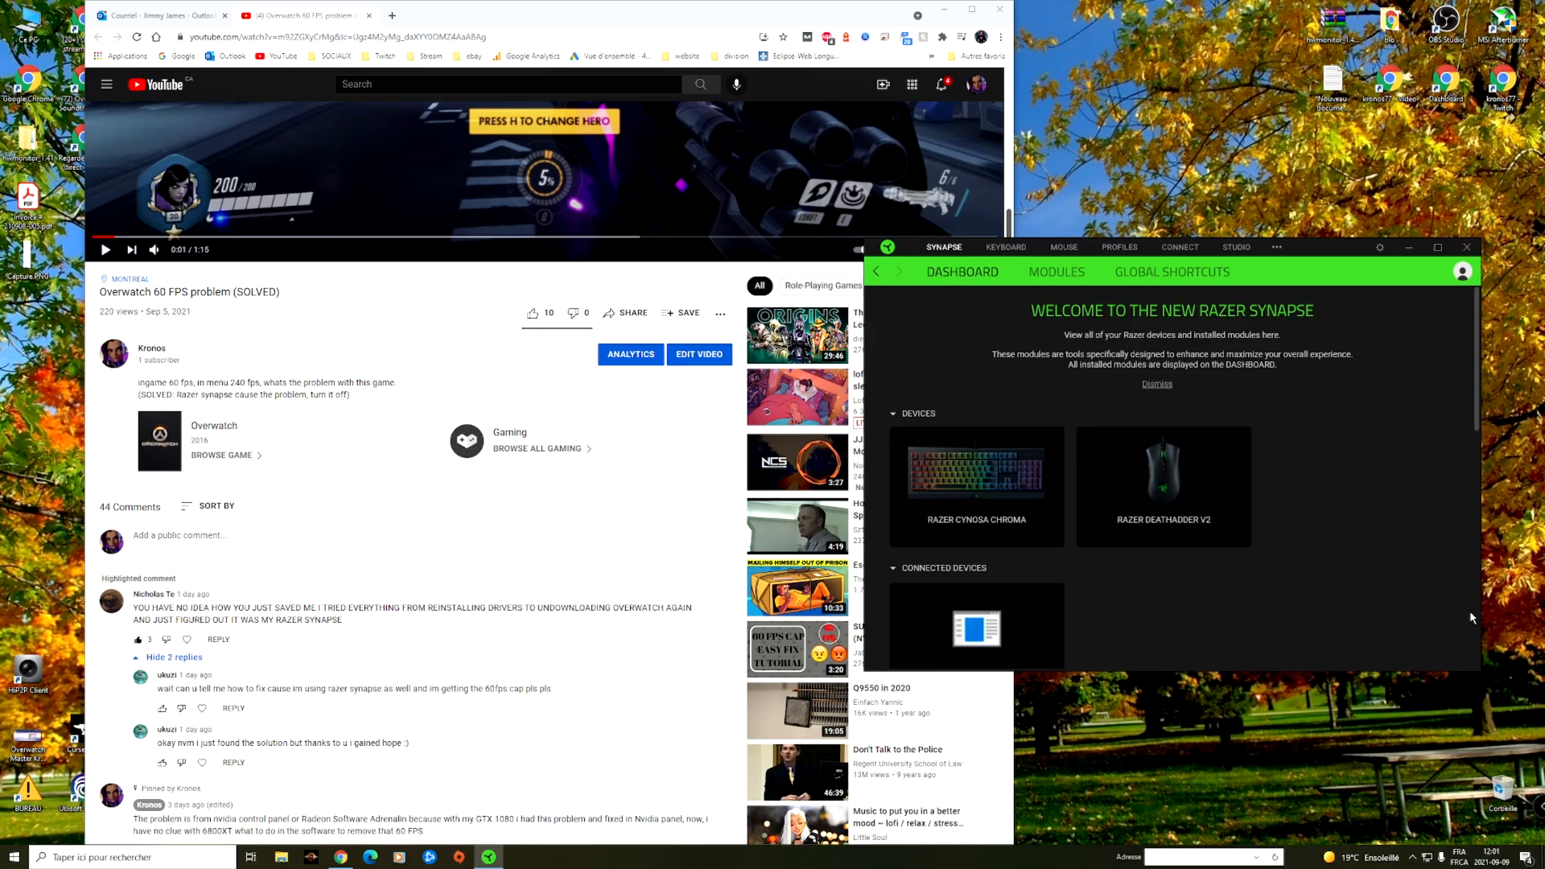
{"action": "mouse_move", "coordinate": [1387, 596]}
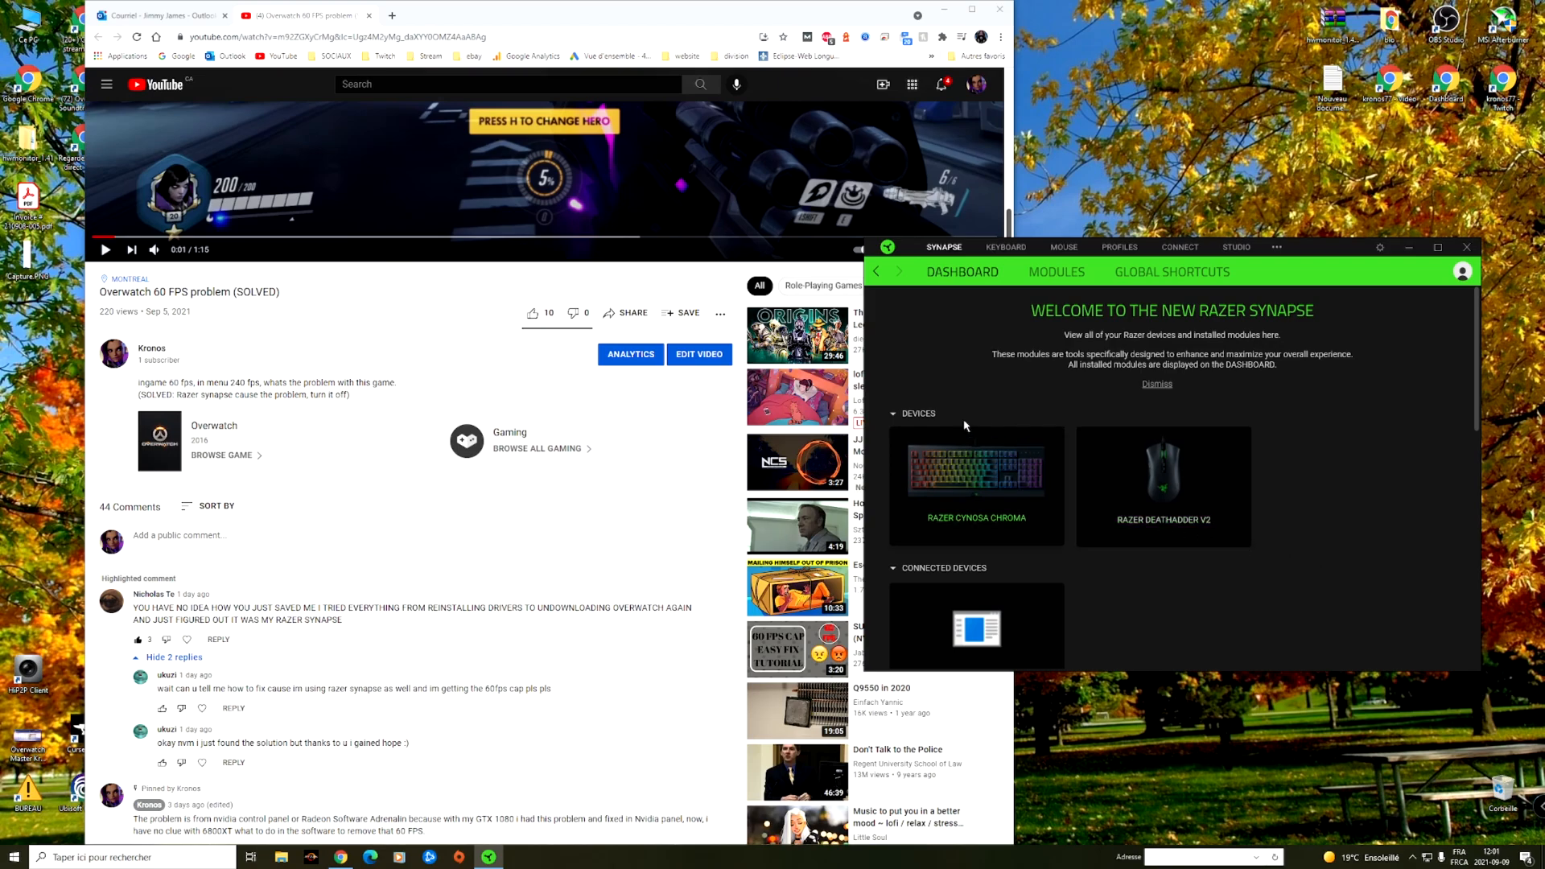
{"action": "mouse_move", "coordinate": [971, 481]}
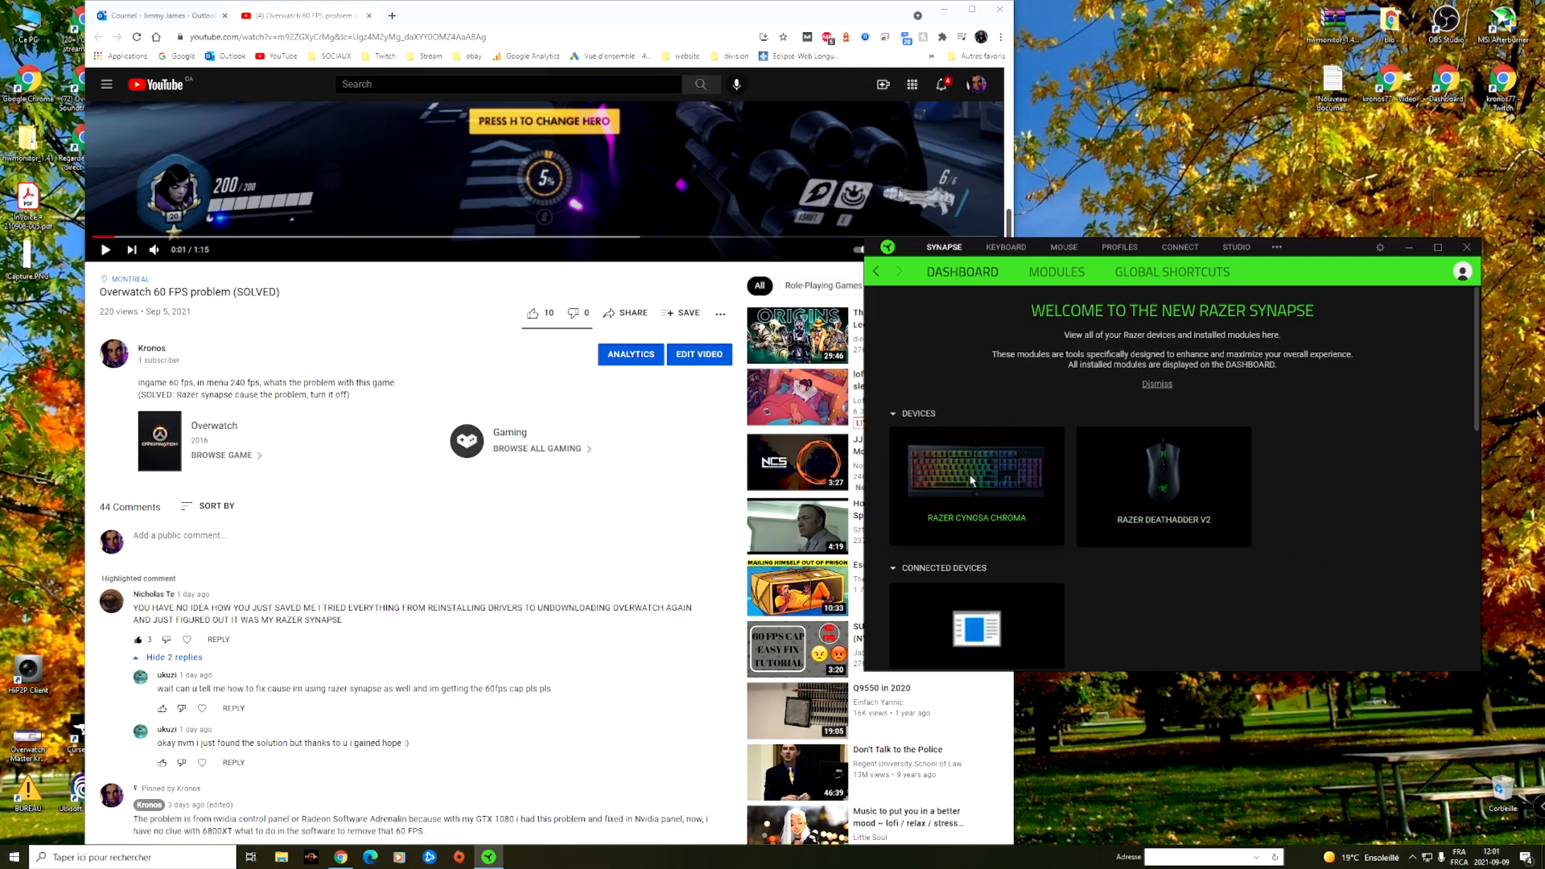
{"action": "left_click", "coordinate": [1004, 246]}
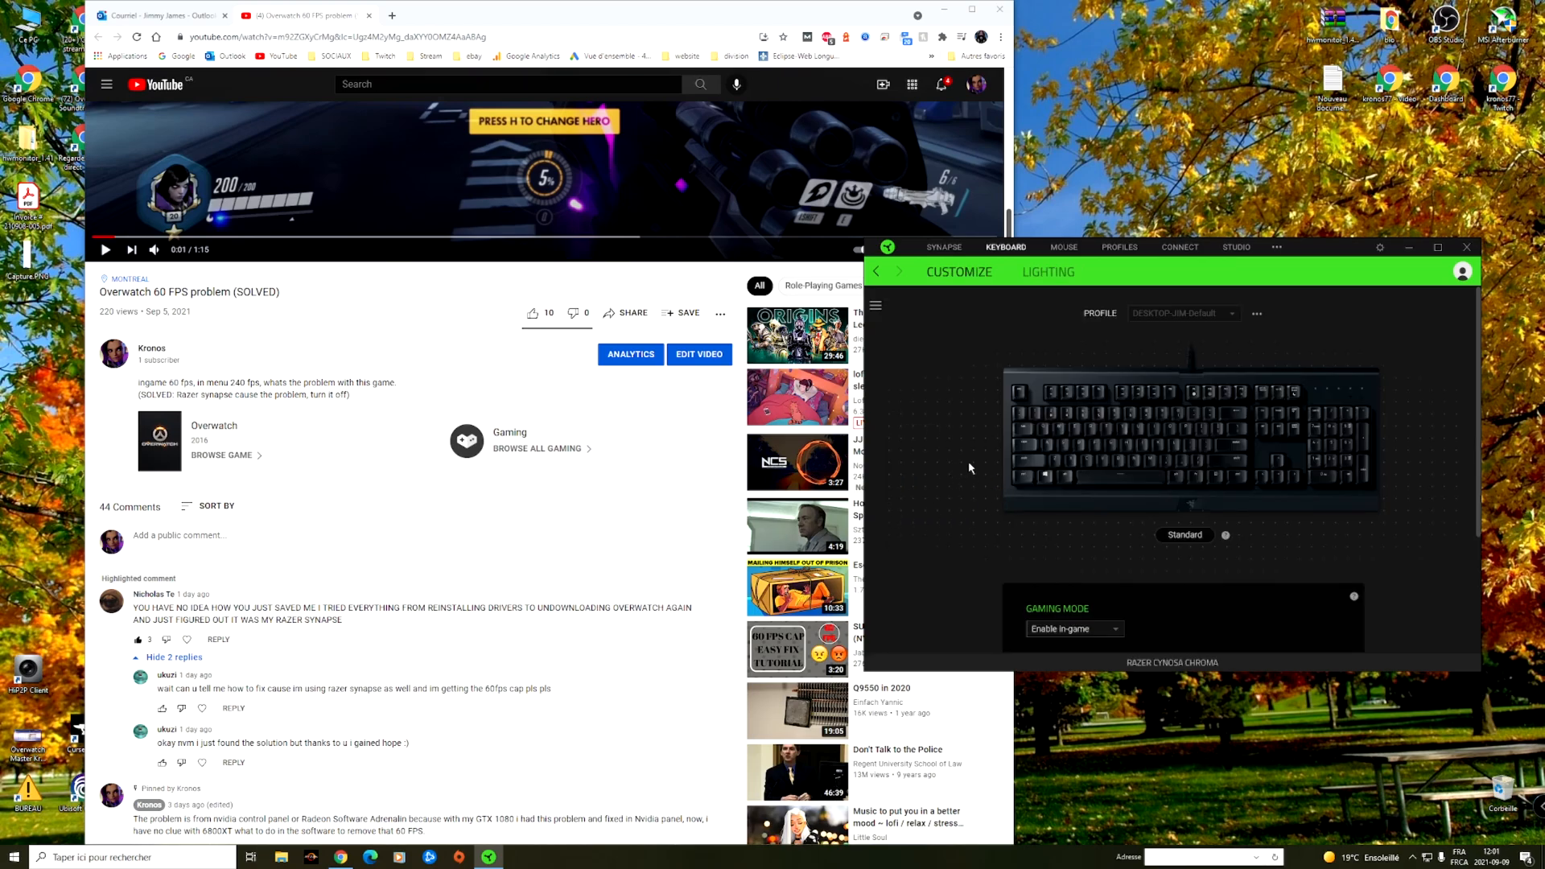
{"action": "mouse_move", "coordinate": [1175, 552]}
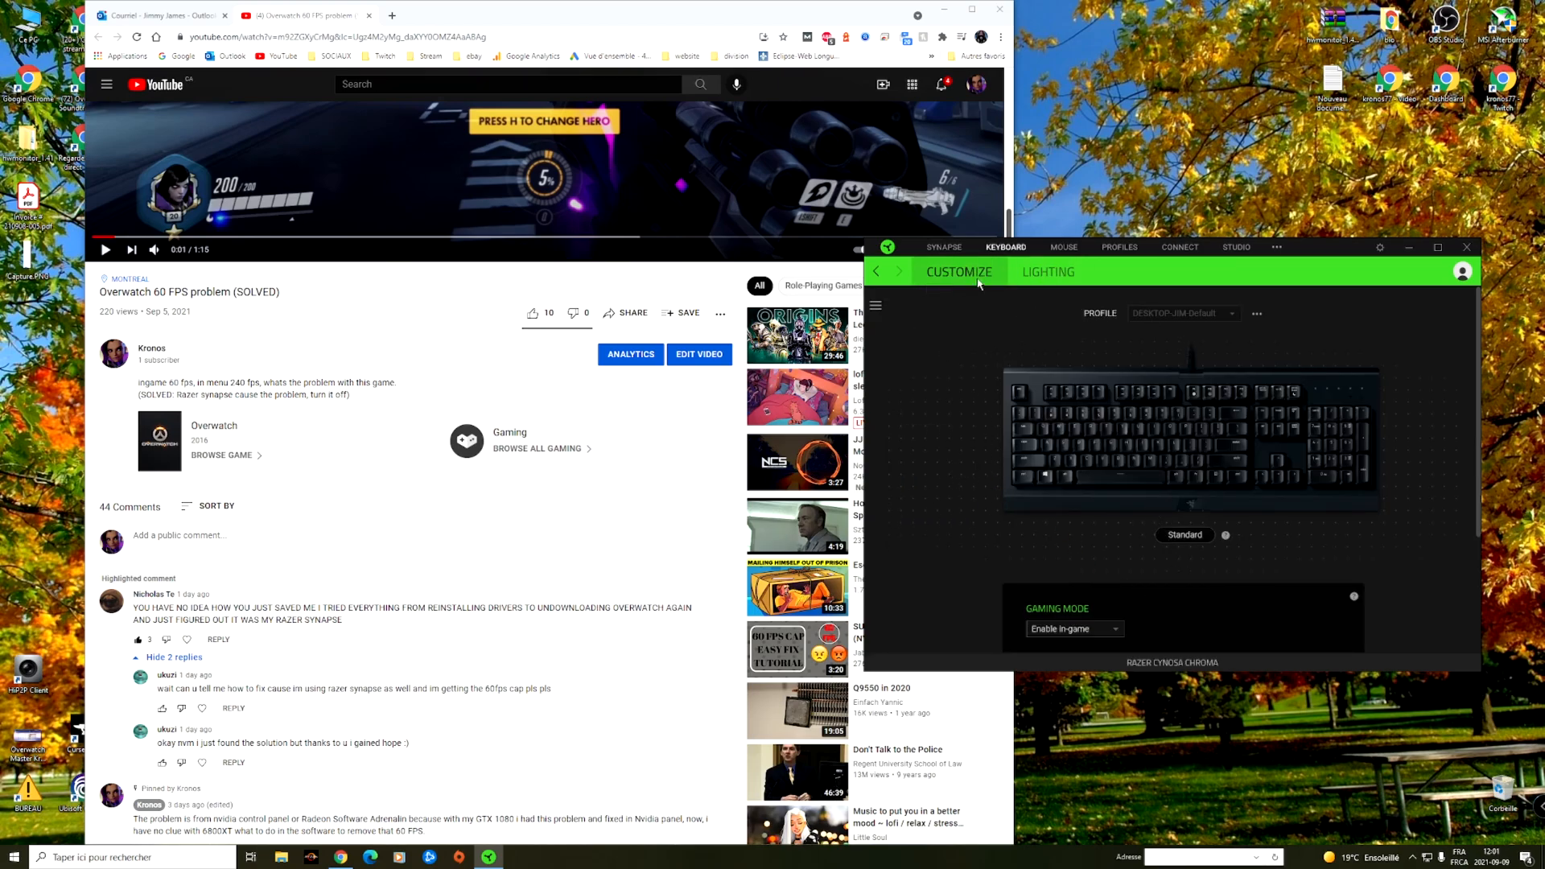
{"action": "left_click", "coordinate": [1236, 246]}
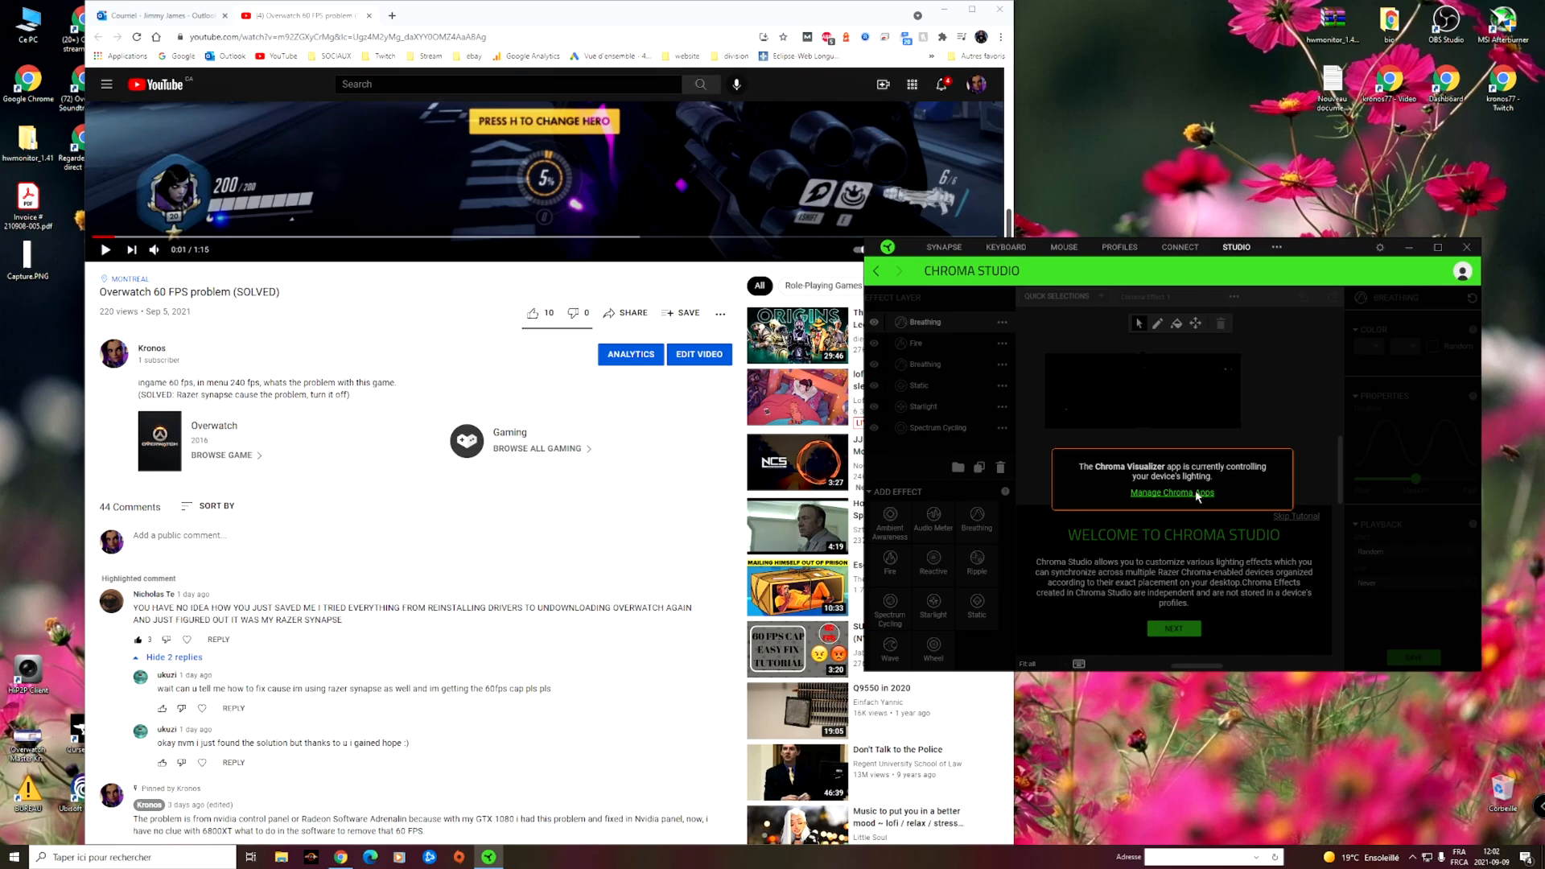
Step: In Manage Chroma Apps, turn off 'Enable this app' for Overwatch.exe, leaving r5apex.exe and Chroma Visualizer on
{"action": "left_click", "coordinate": [1172, 492]}
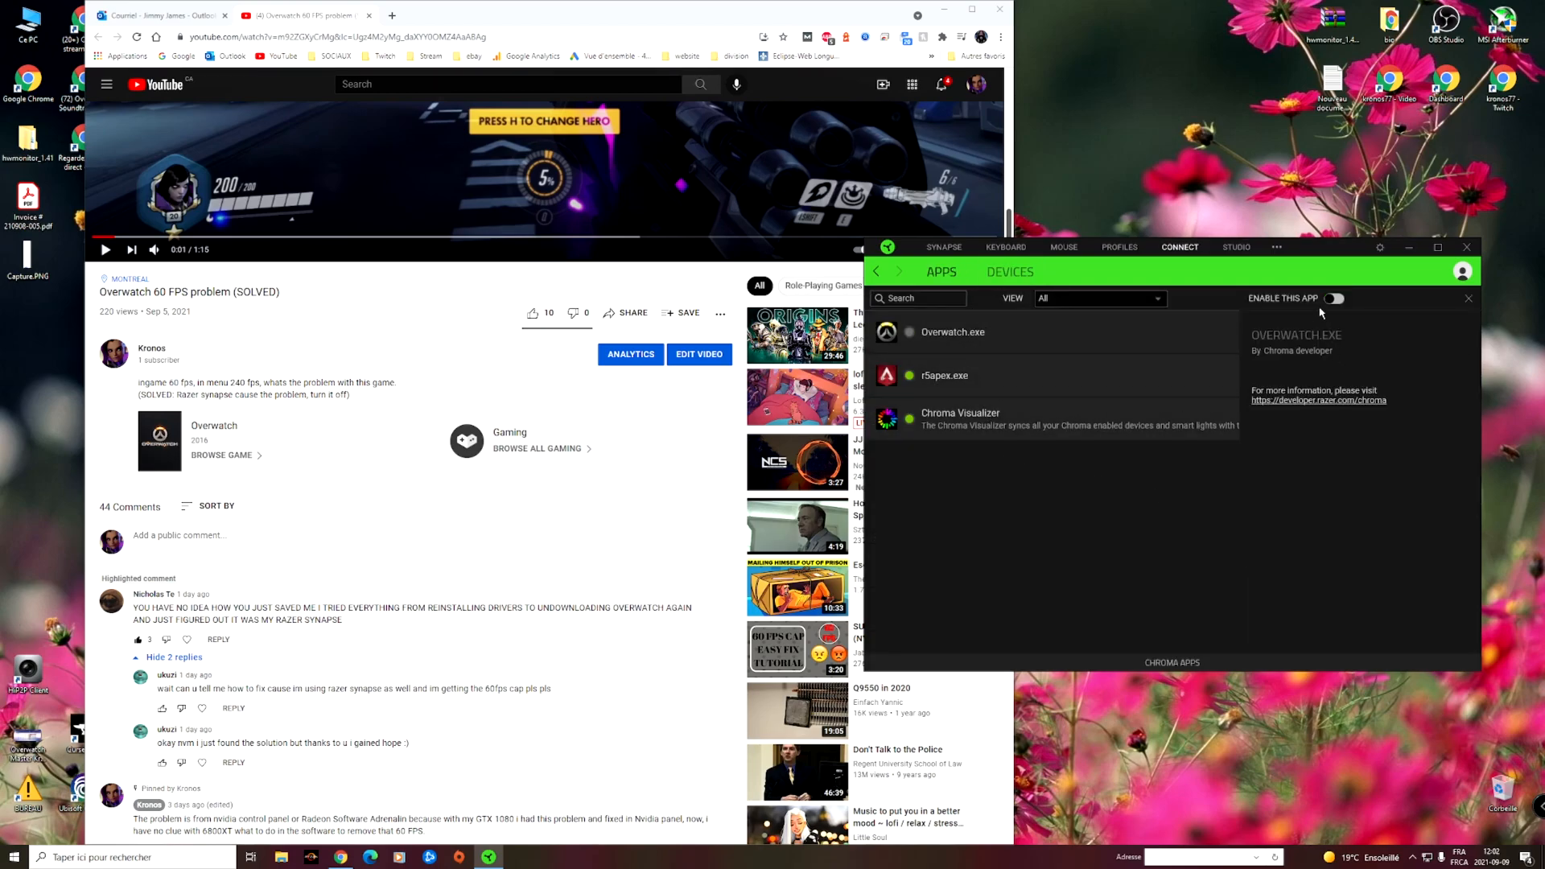
{"action": "left_click", "coordinate": [1336, 299]}
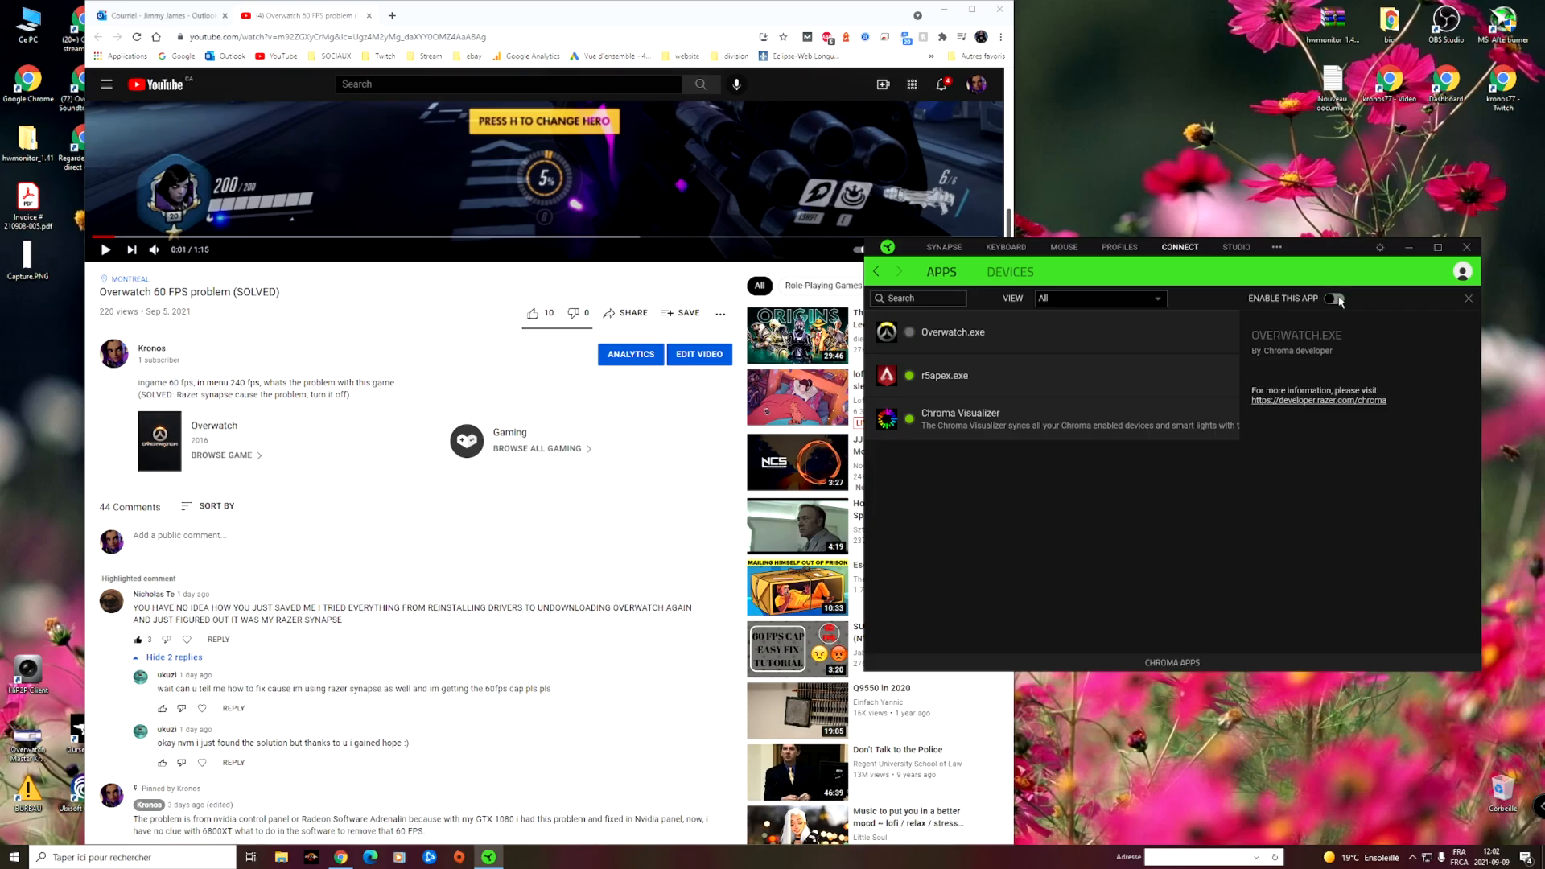
{"action": "left_click", "coordinate": [1334, 299]}
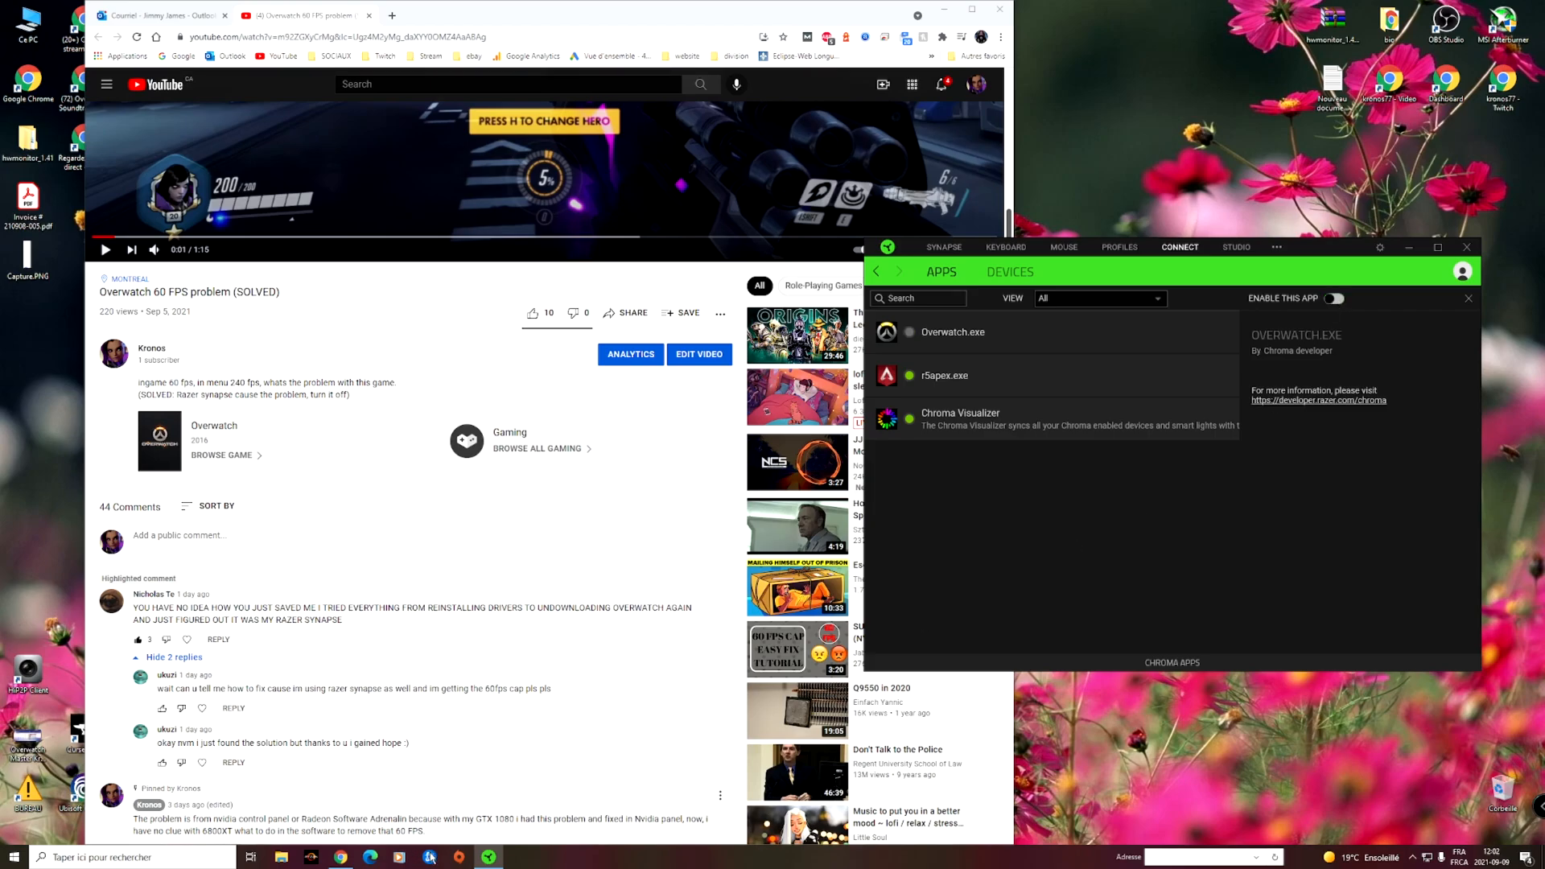
{"action": "mouse_move", "coordinate": [1261, 758]}
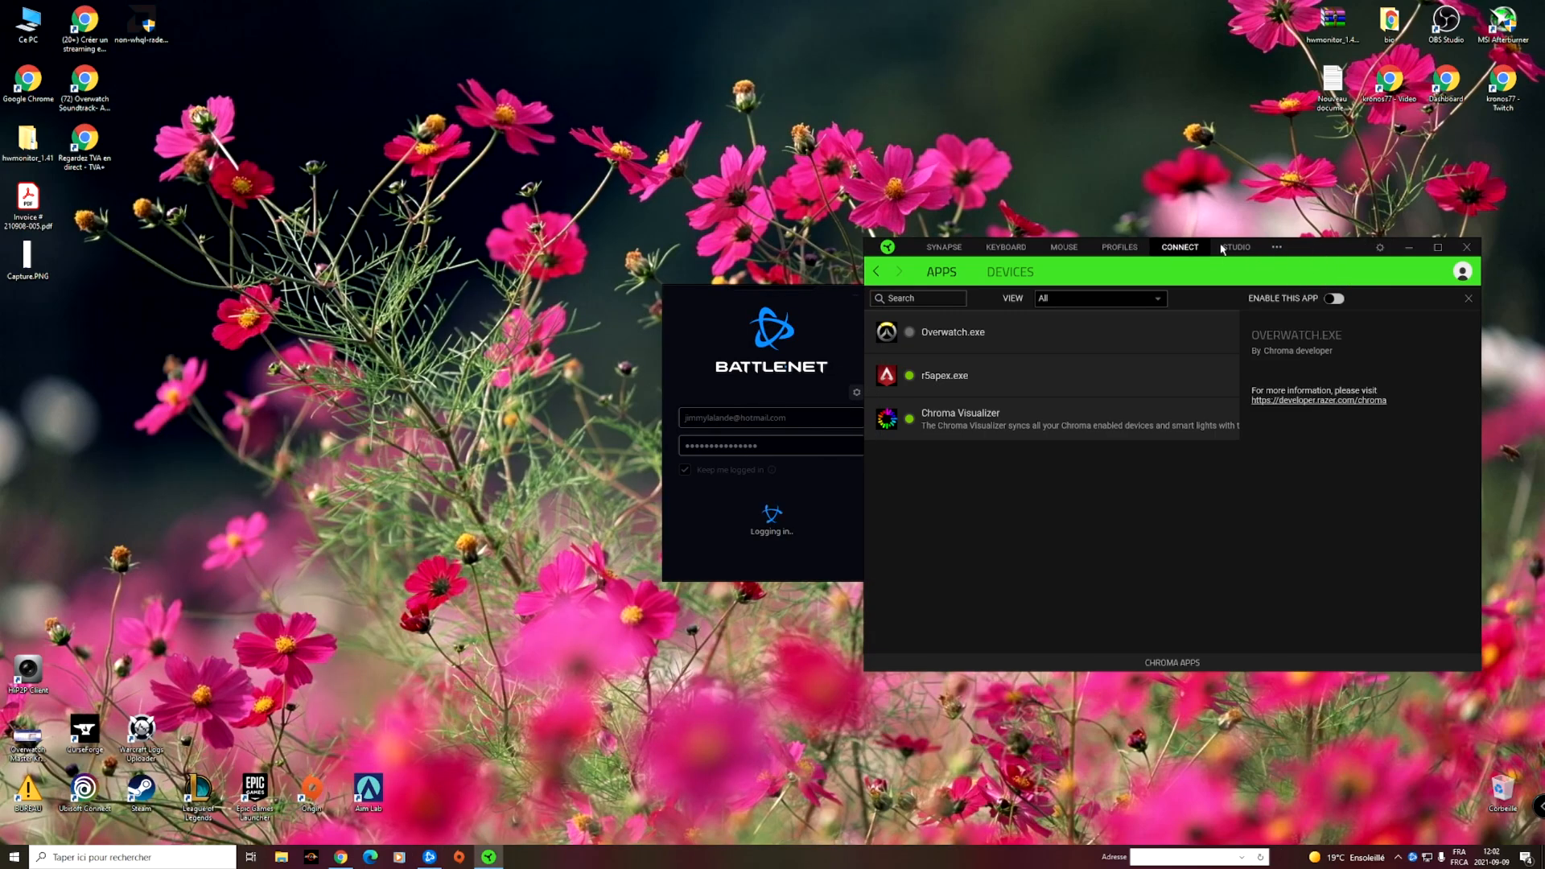
{"action": "mouse_move", "coordinate": [581, 278]}
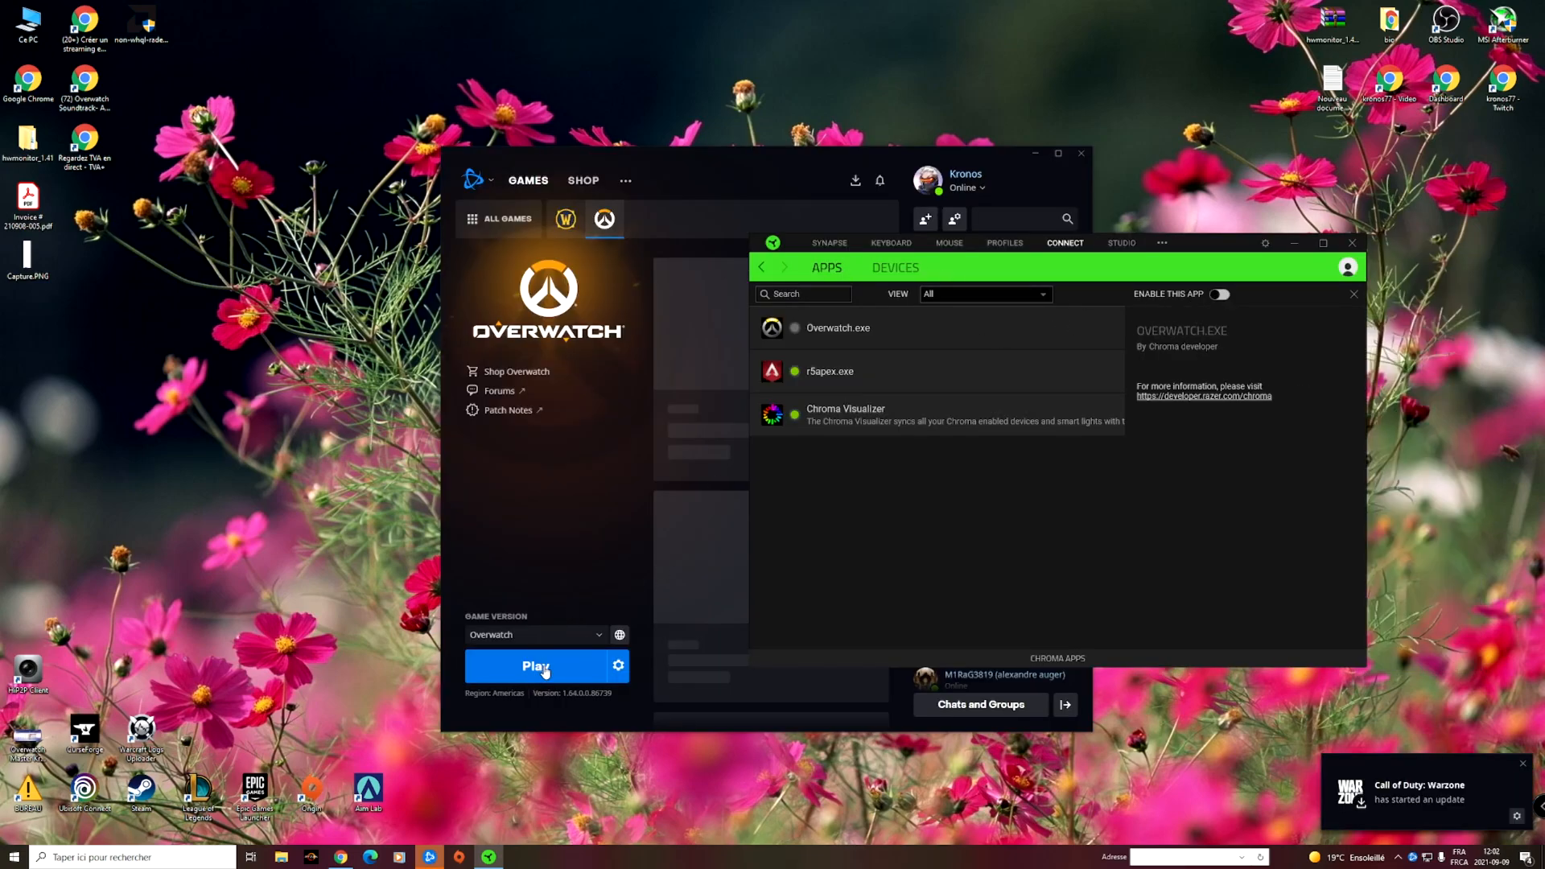
Step: Launch Overwatch from its Battle.net tab with Play
{"action": "left_click", "coordinate": [536, 666]}
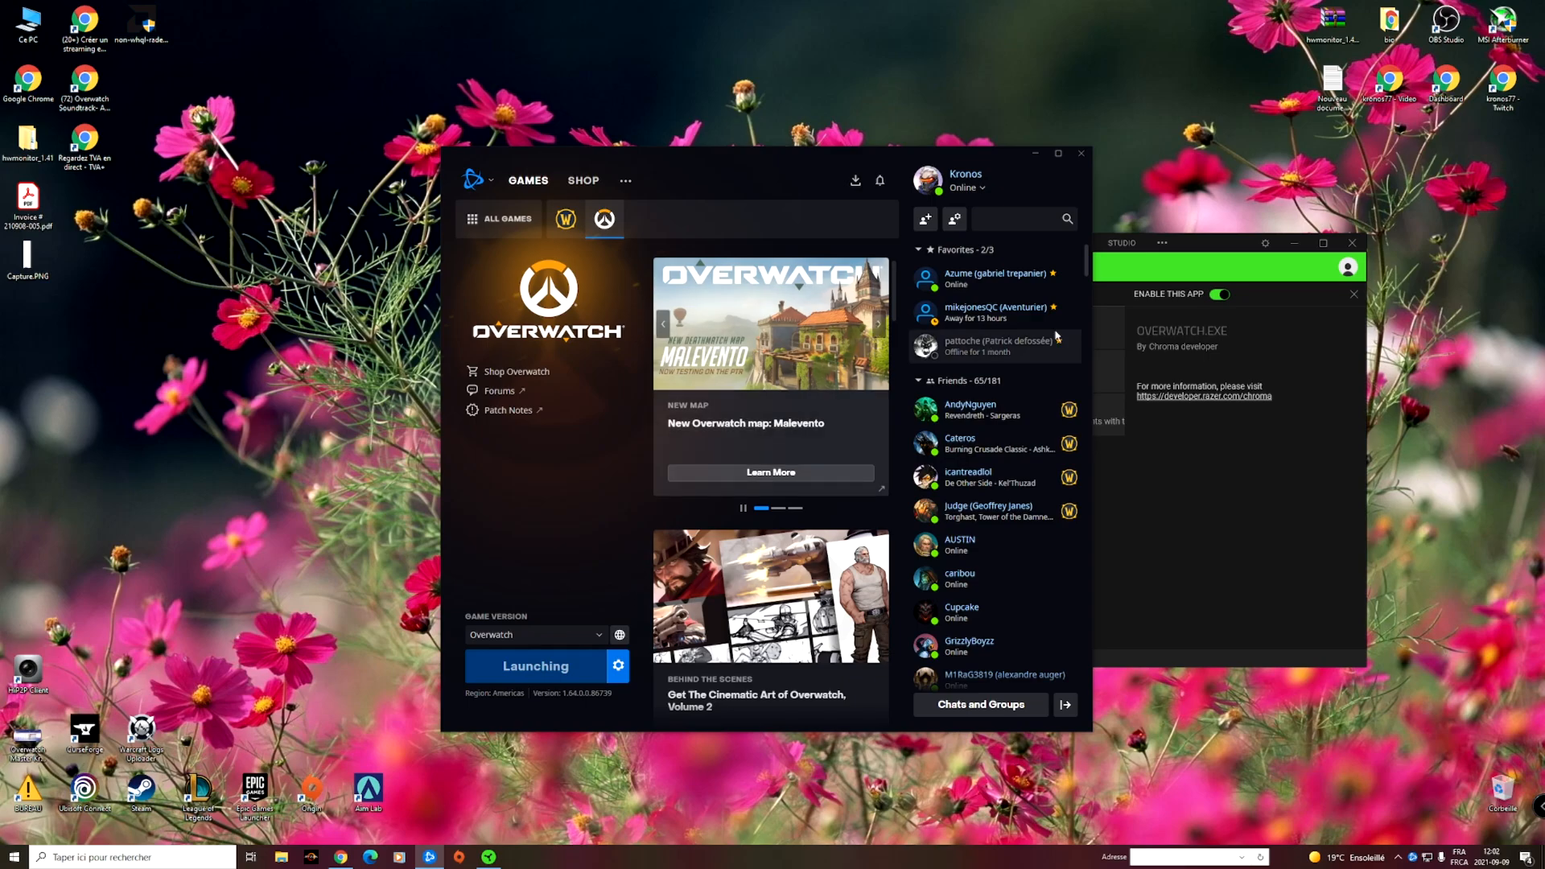
{"action": "left_click", "coordinate": [536, 665]}
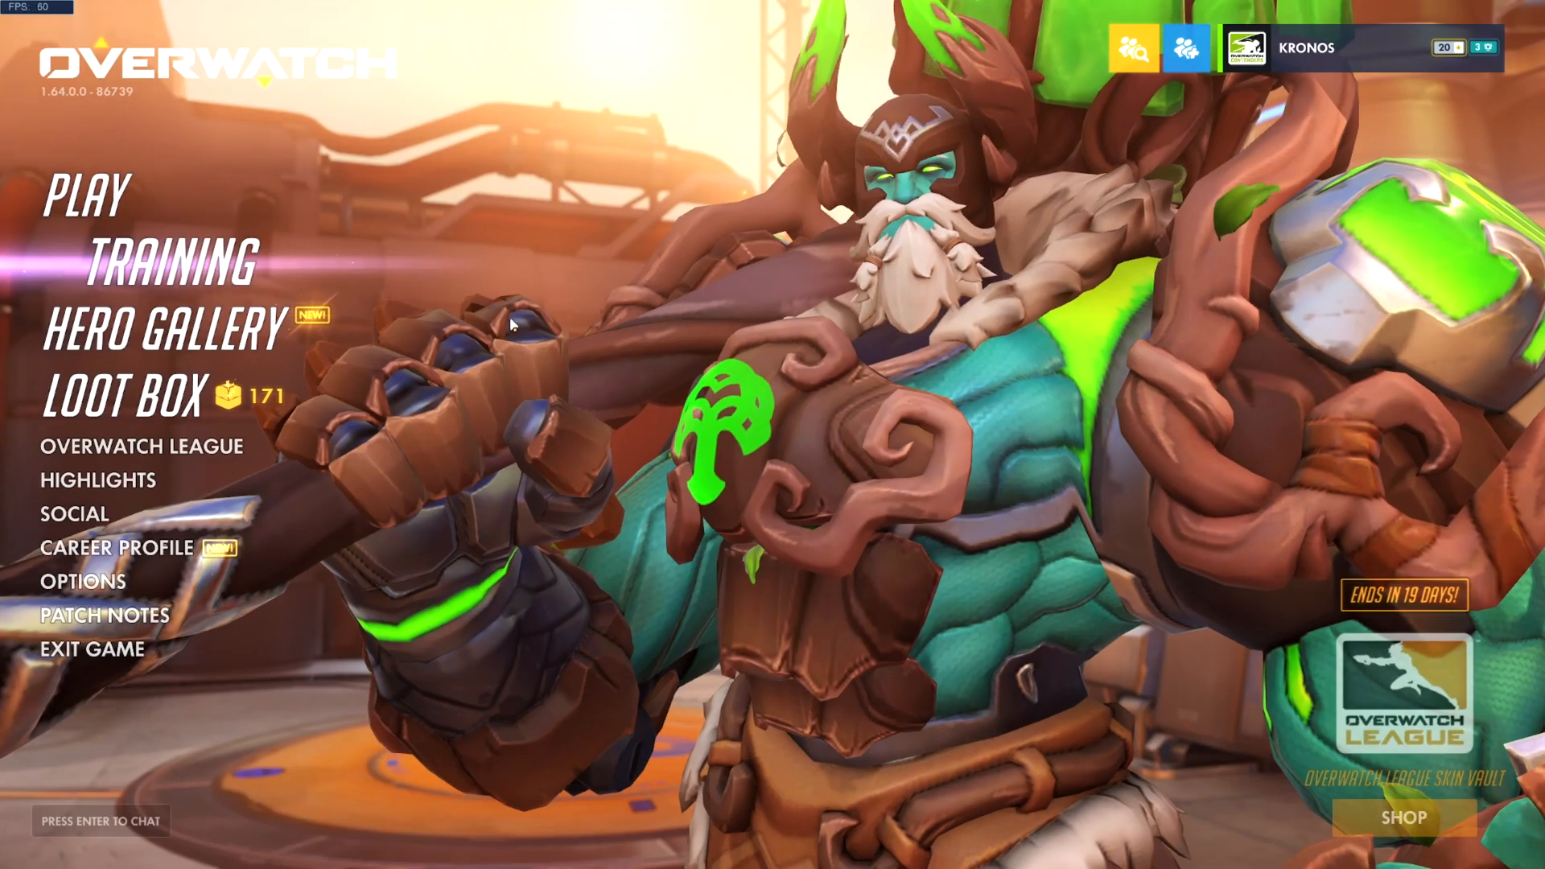
{"action": "mouse_move", "coordinate": [748, 432]}
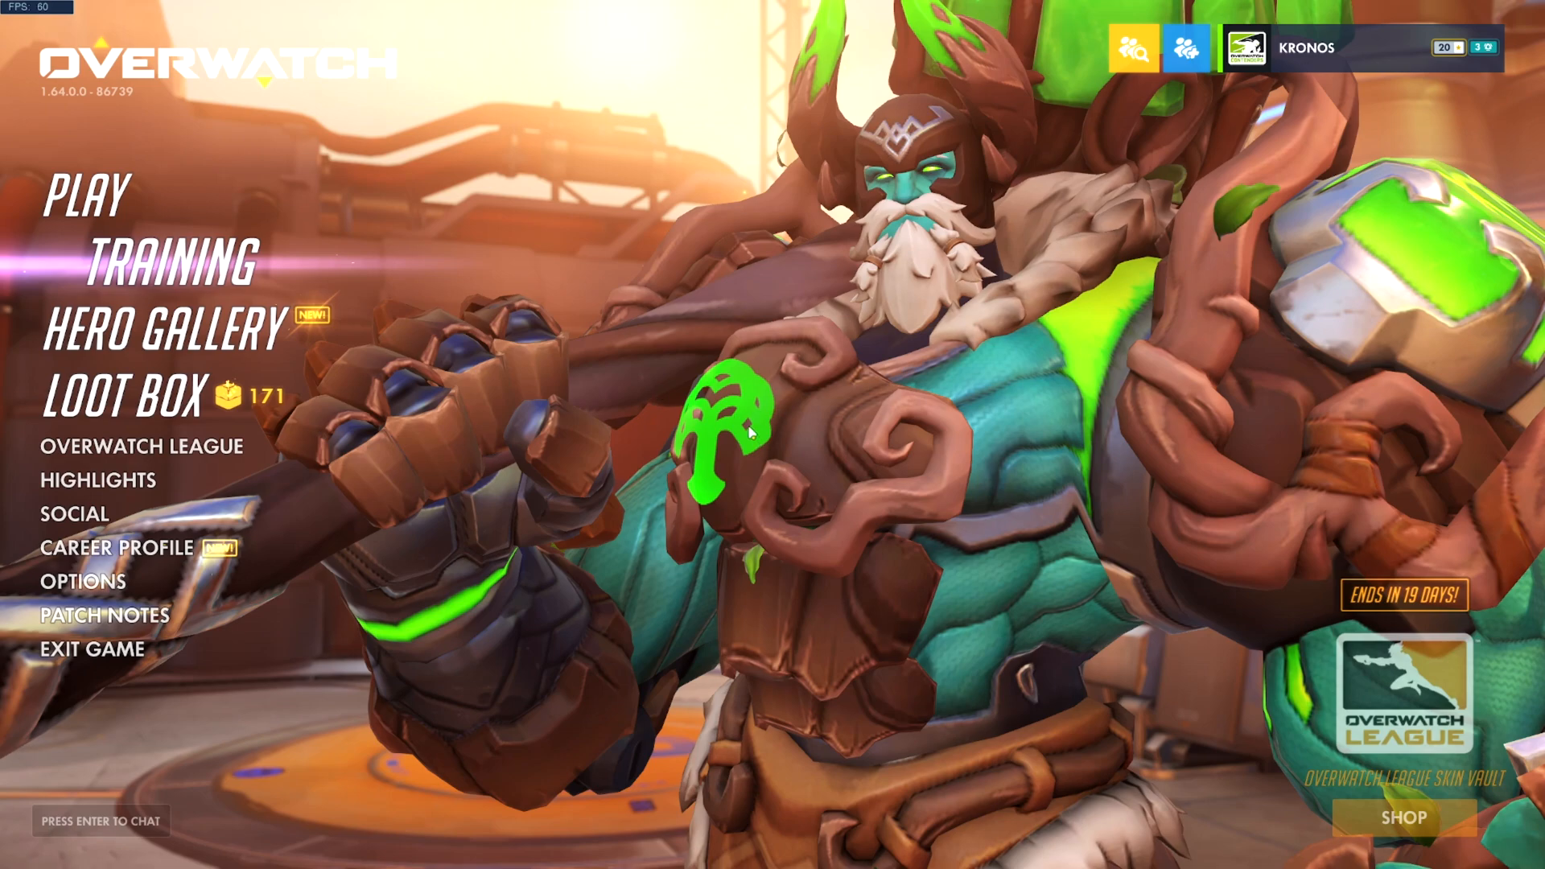
{"action": "mouse_move", "coordinate": [763, 746]}
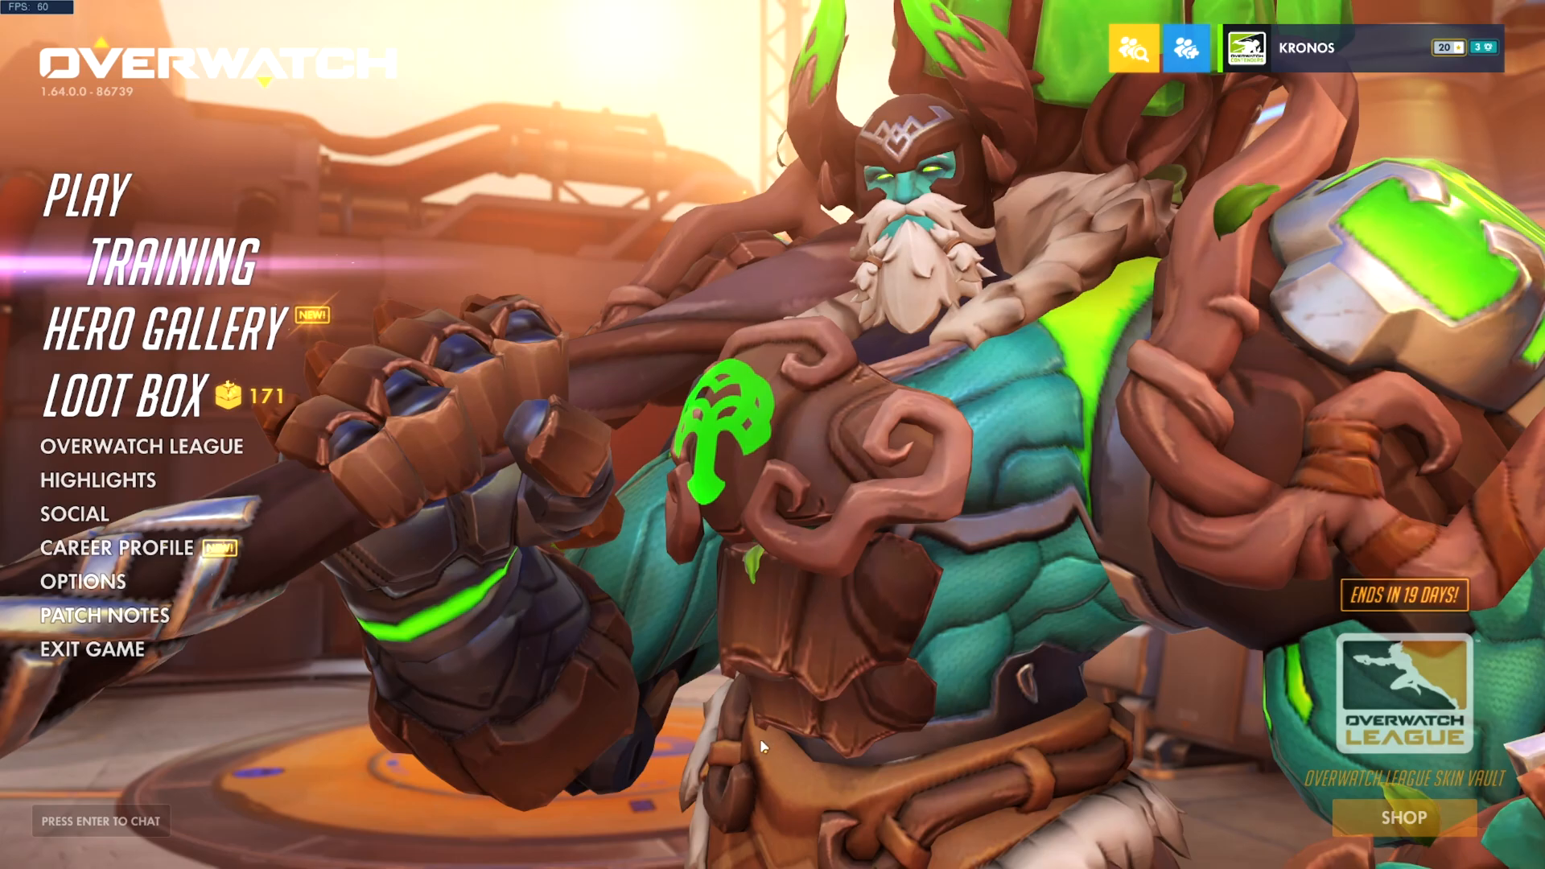
Step: Enter a Training session from the Overwatch main menu
{"action": "left_click", "coordinate": [164, 259]}
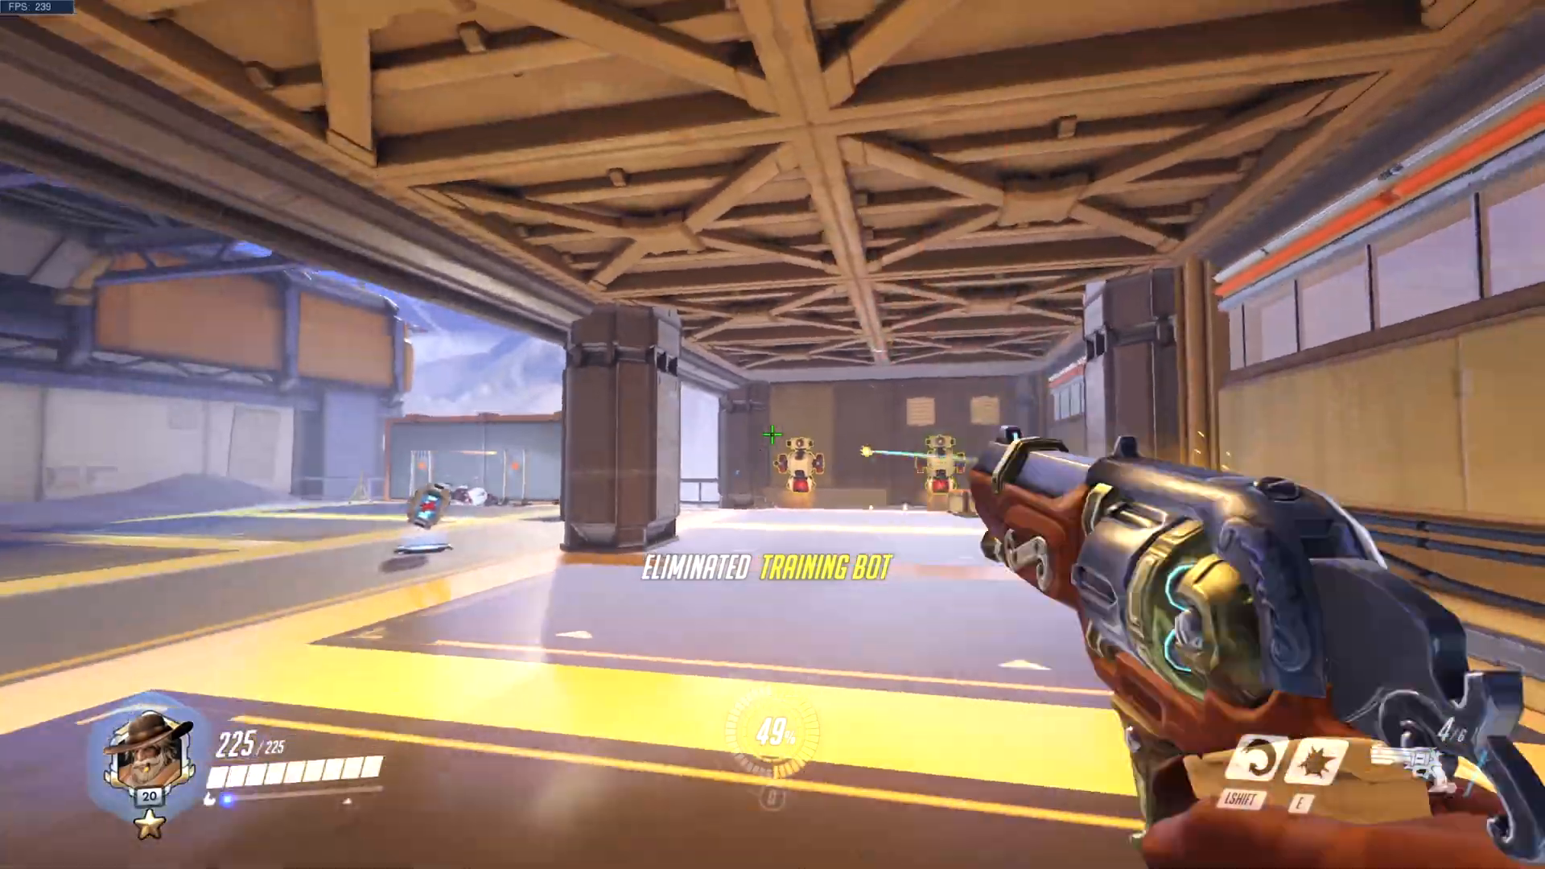
{"action": "mouse_move", "coordinate": [772, 434]}
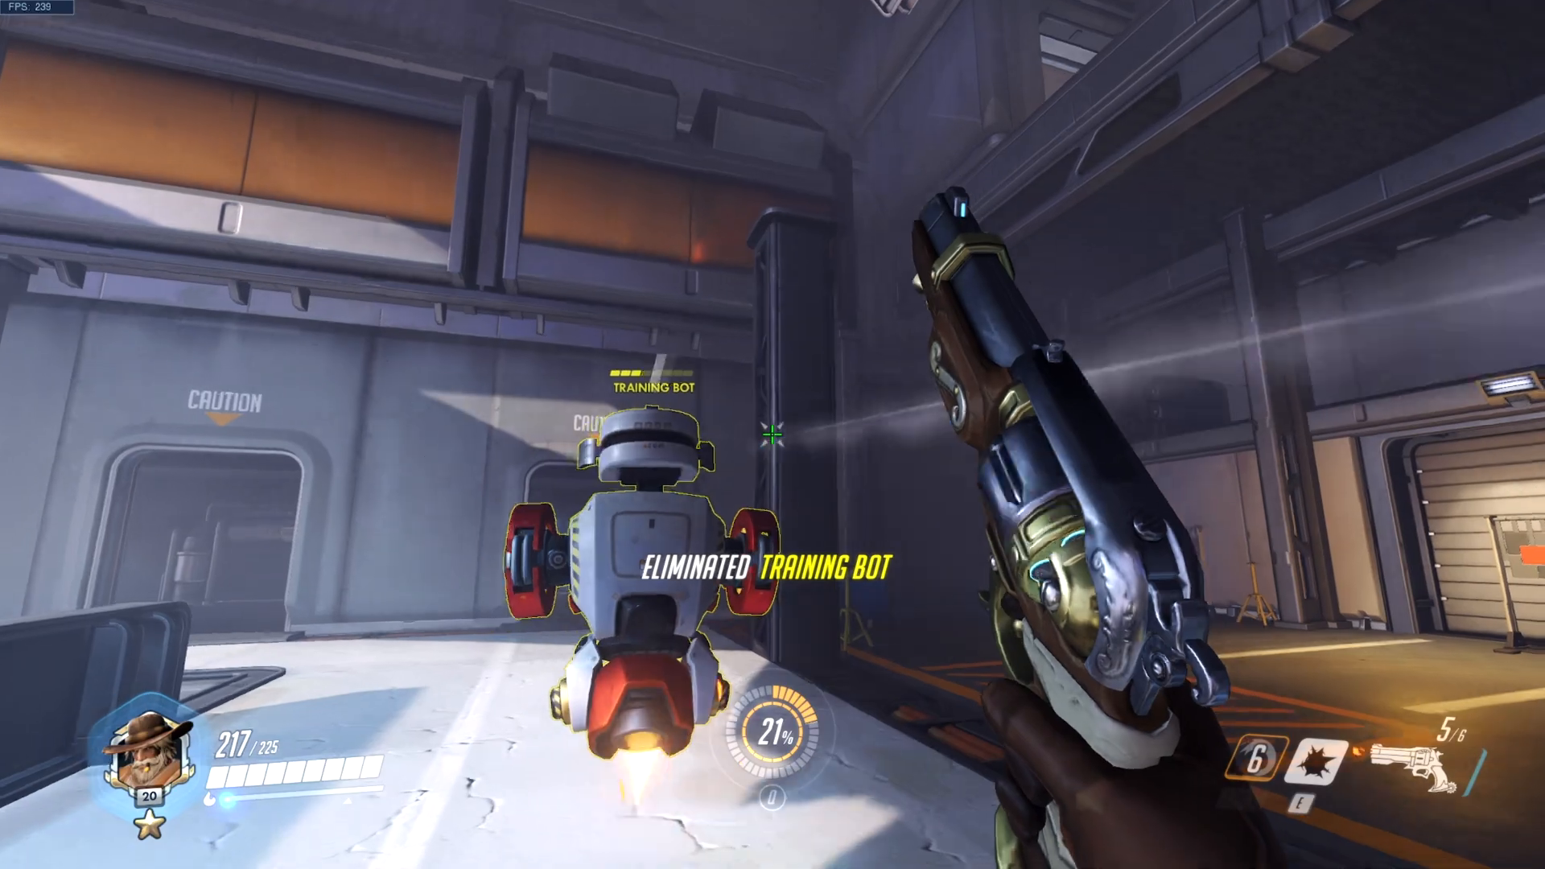
Step: Bring up the in-game menu over the practice range after eliminating the bots
{"action": "key", "text": "Escape"}
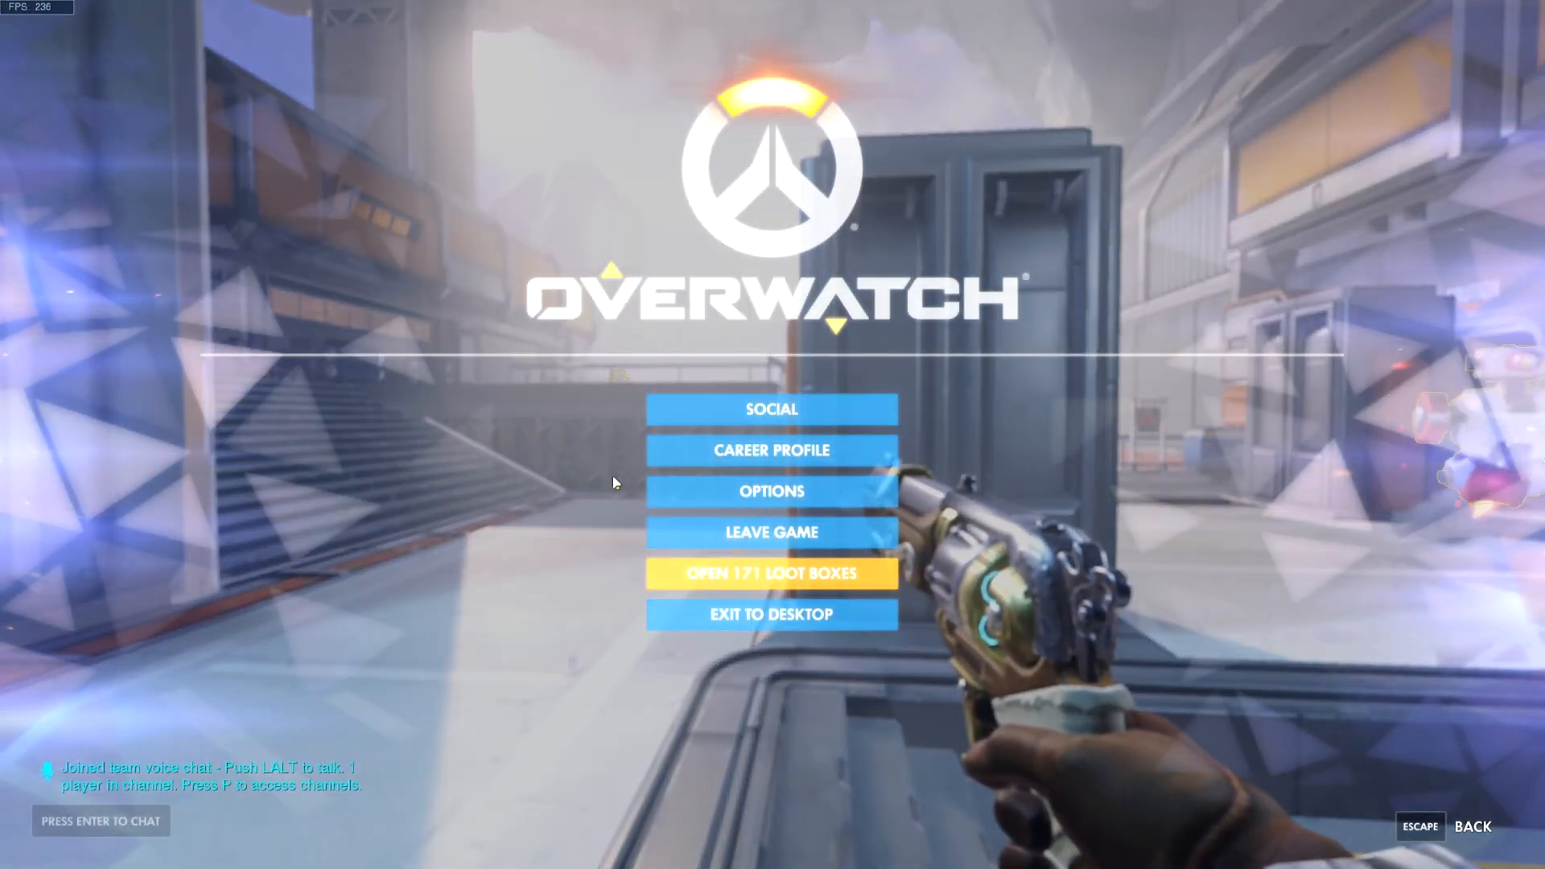